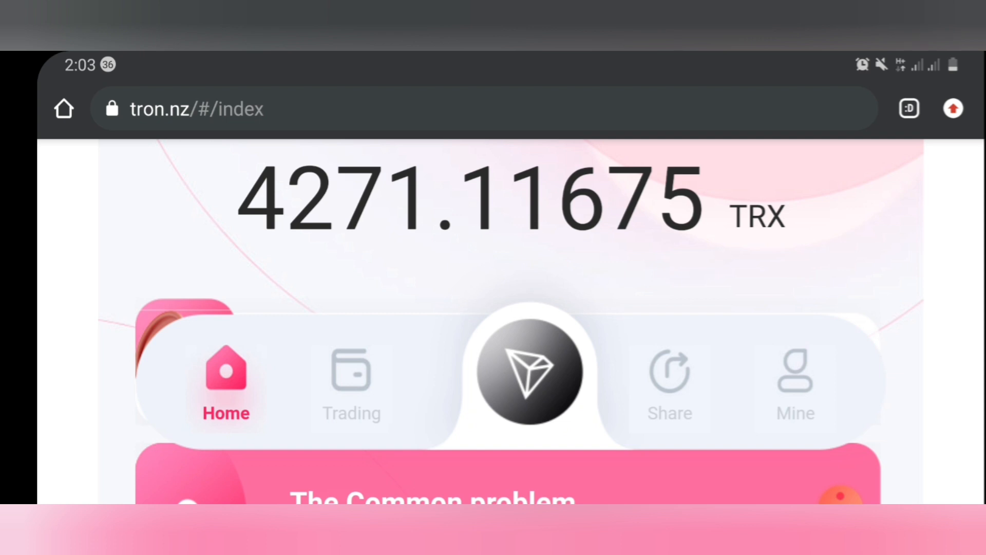
Step: Browse the tron.nz balance and cloud mining trading pages, then return to the main balance page
left_click(530, 373)
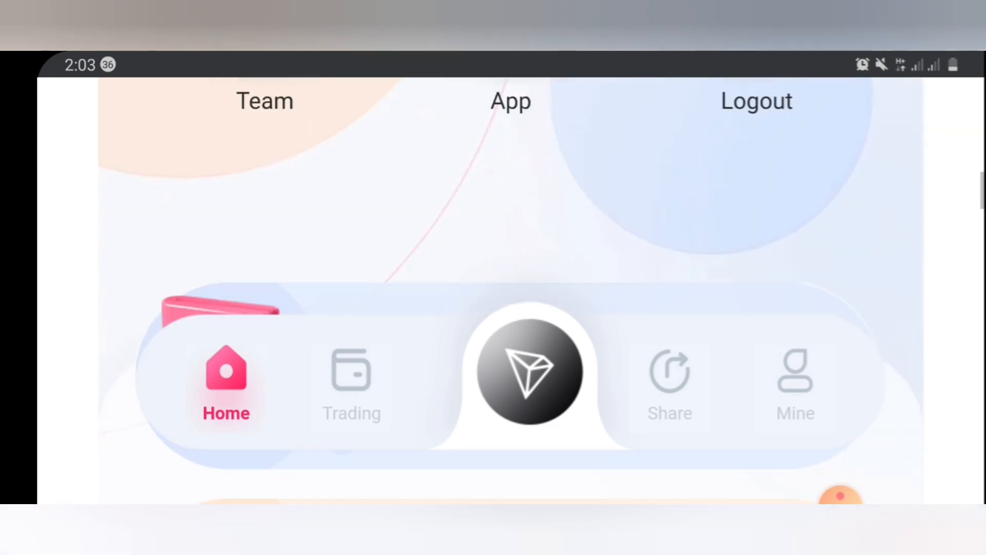
scroll("down", 3)
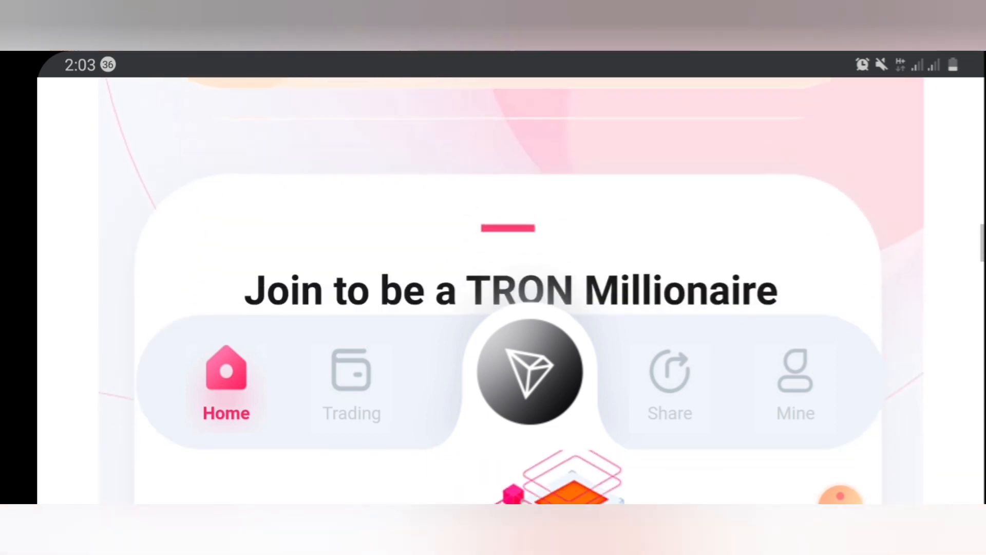
scroll("up", 3)
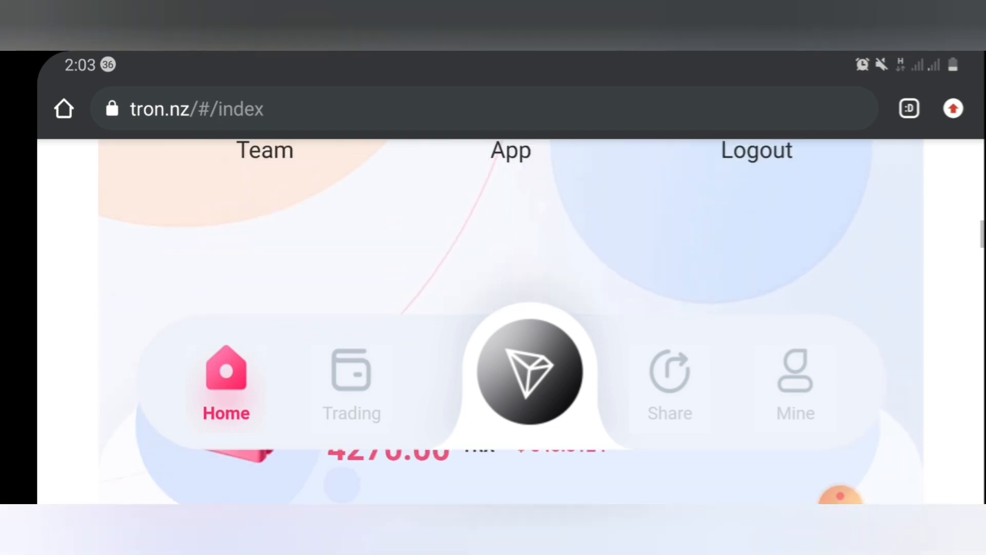
scroll("up", 3)
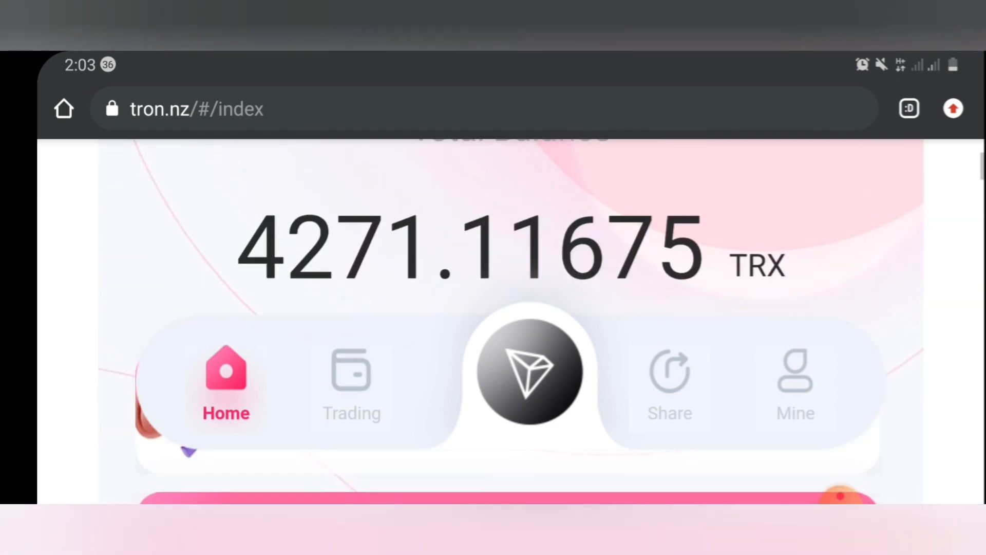
scroll("down", 3)
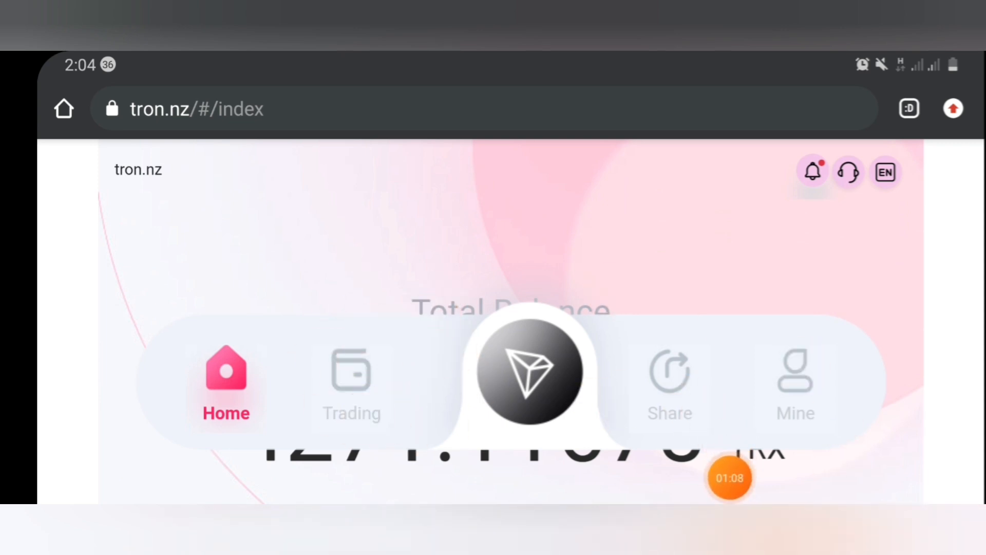
left_click(351, 383)
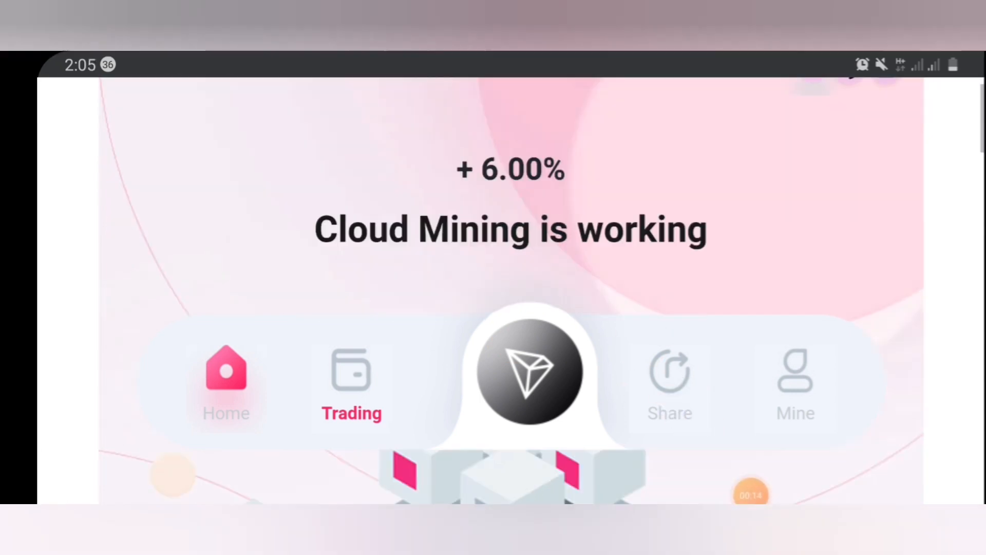
scroll("down", 3)
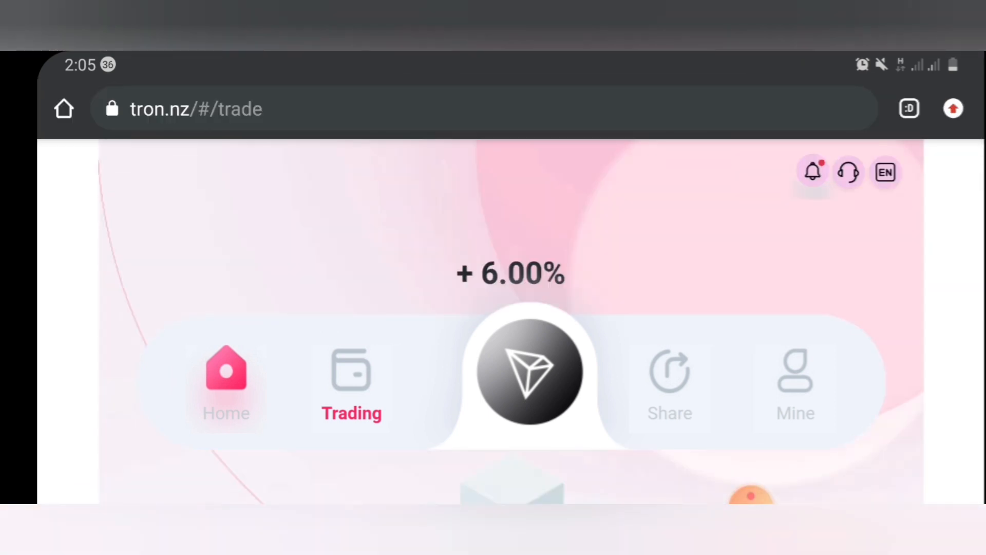
left_click(225, 384)
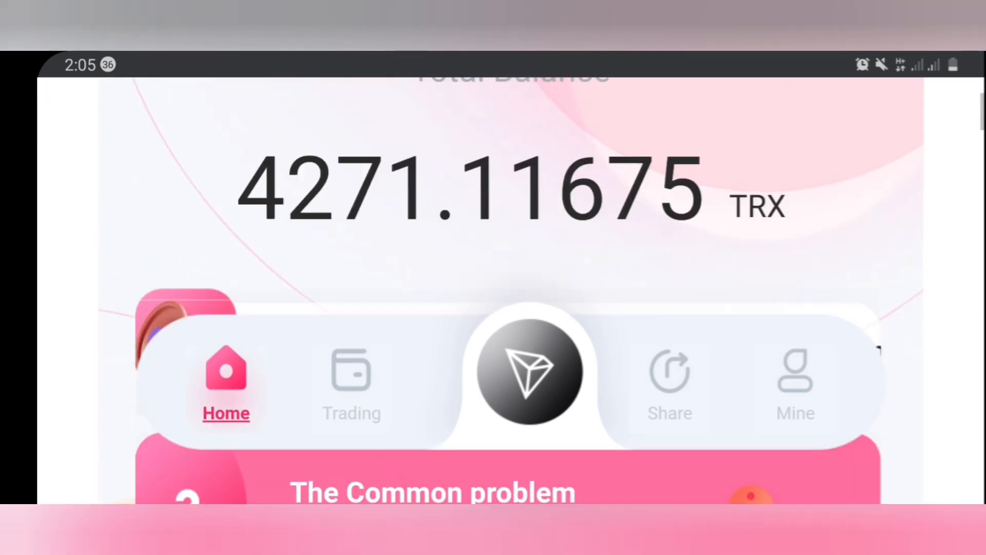
Step: Open the TRX Recharge page and copy the deposit address shown with its QR code
left_click(530, 374)
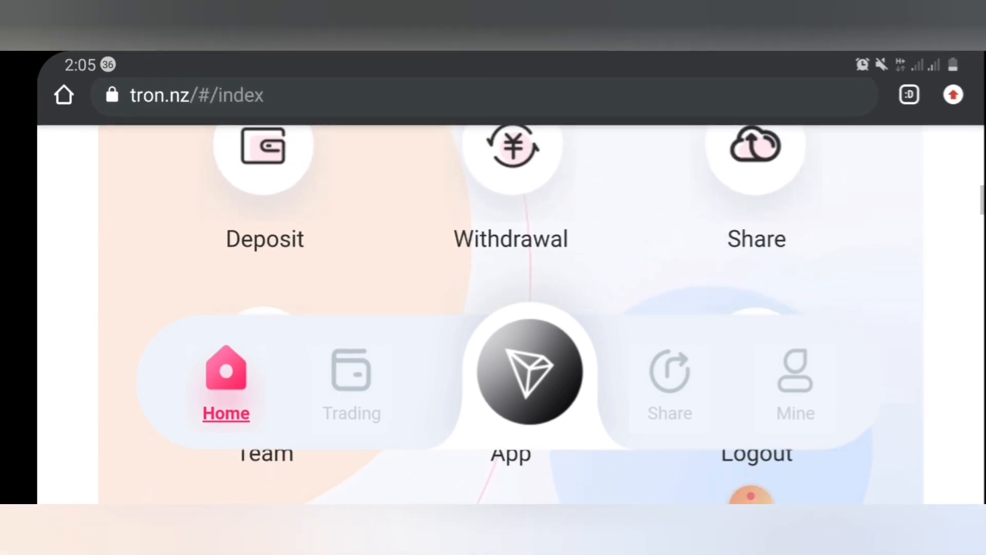
scroll("down", 3)
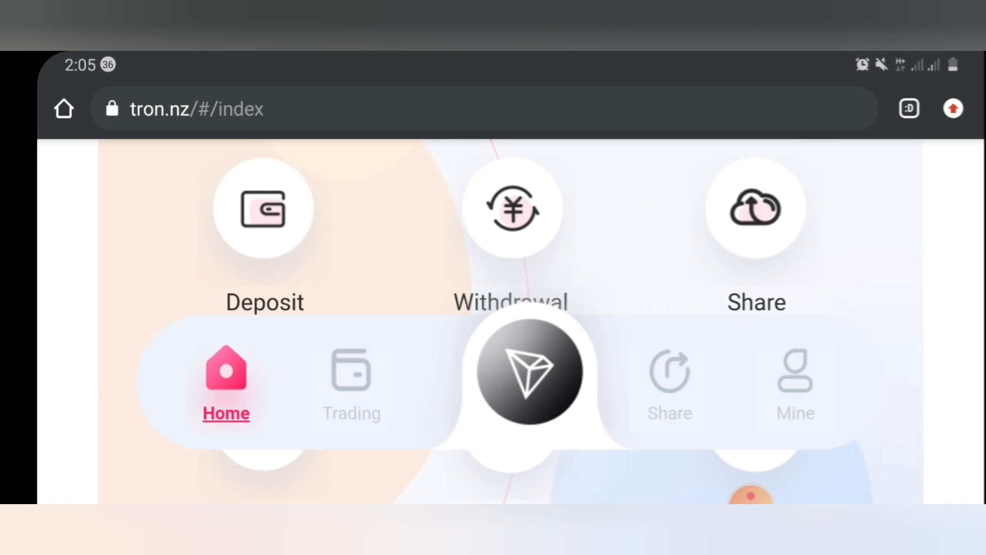
scroll("down", 3)
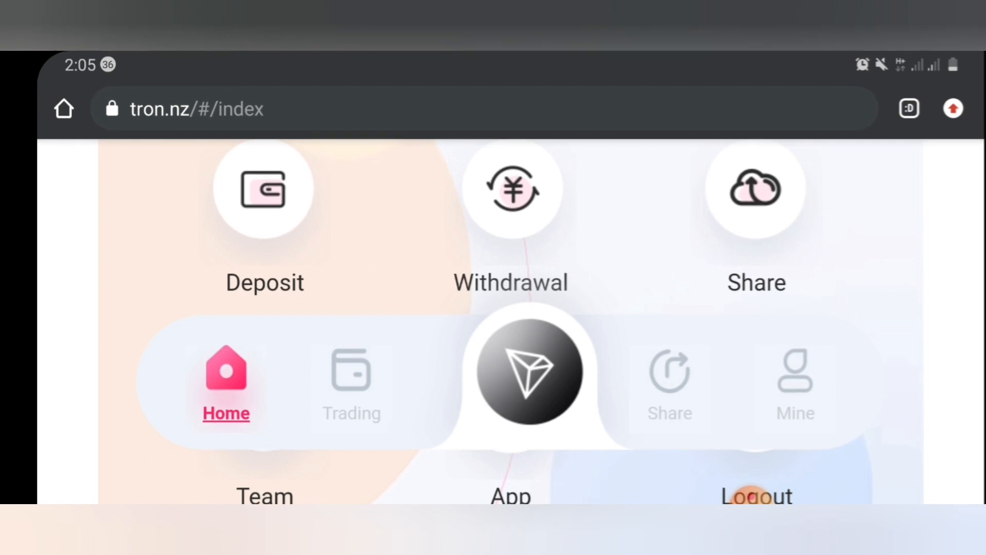
left_click(264, 191)
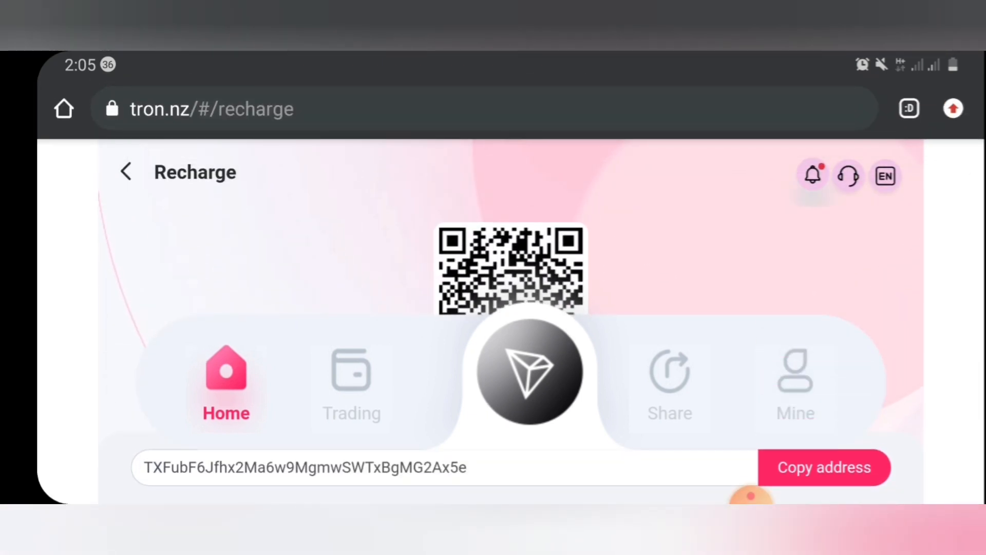
scroll("down", 3)
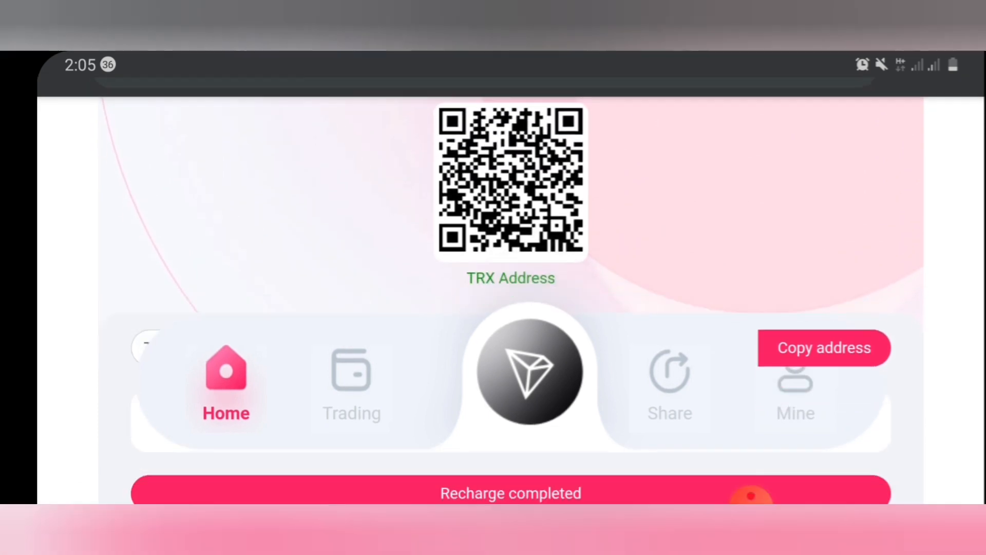
scroll("down", 3)
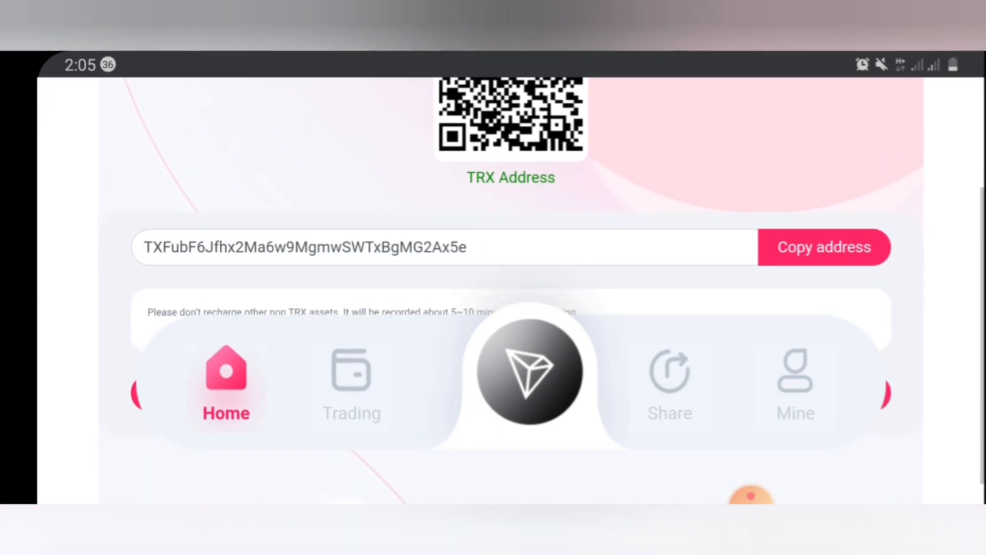
scroll("up", 3)
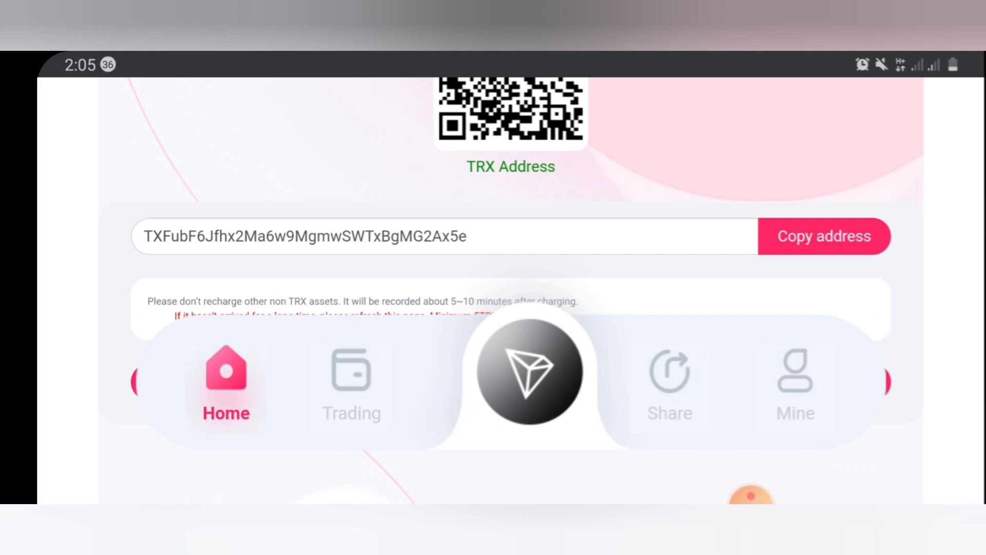
left_click(823, 237)
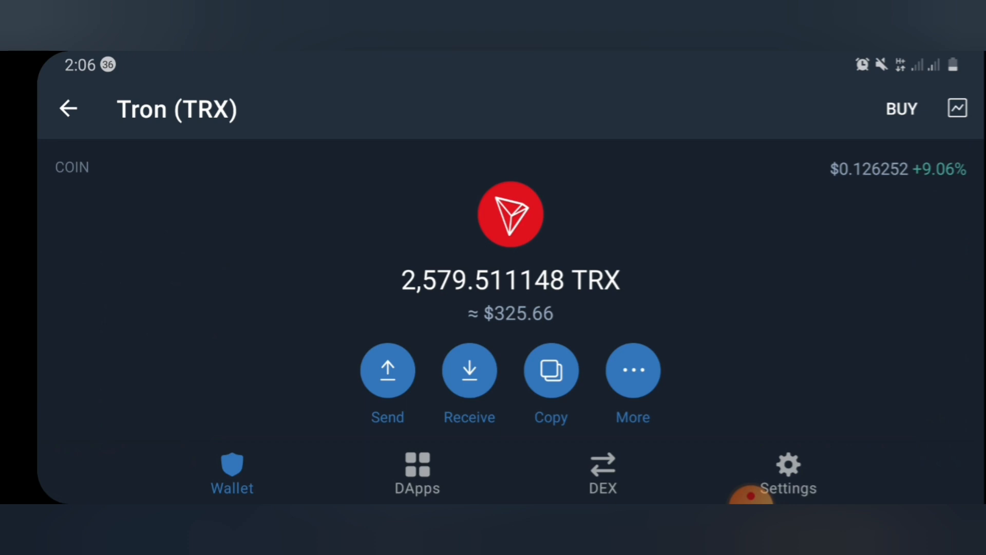
Step: Draft a 50 TRX send in Trust Wallet to the tron.nz deposit address and continue to review
left_click(388, 370)
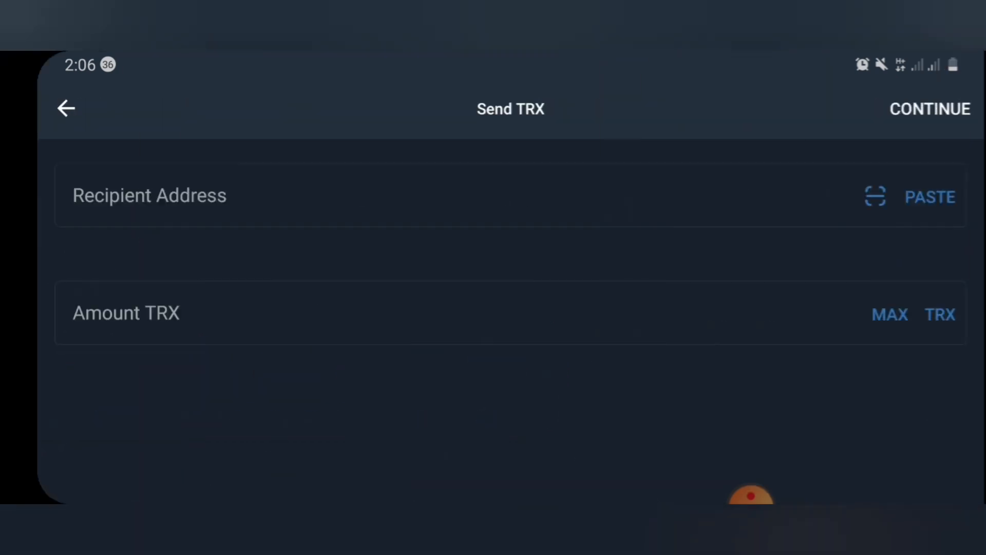
left_click(930, 196)
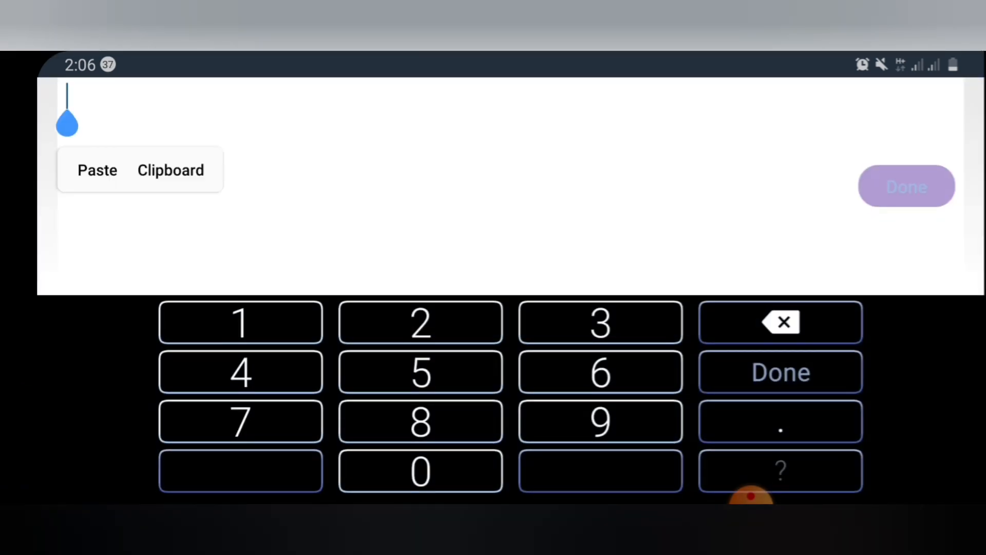
left_click(97, 169)
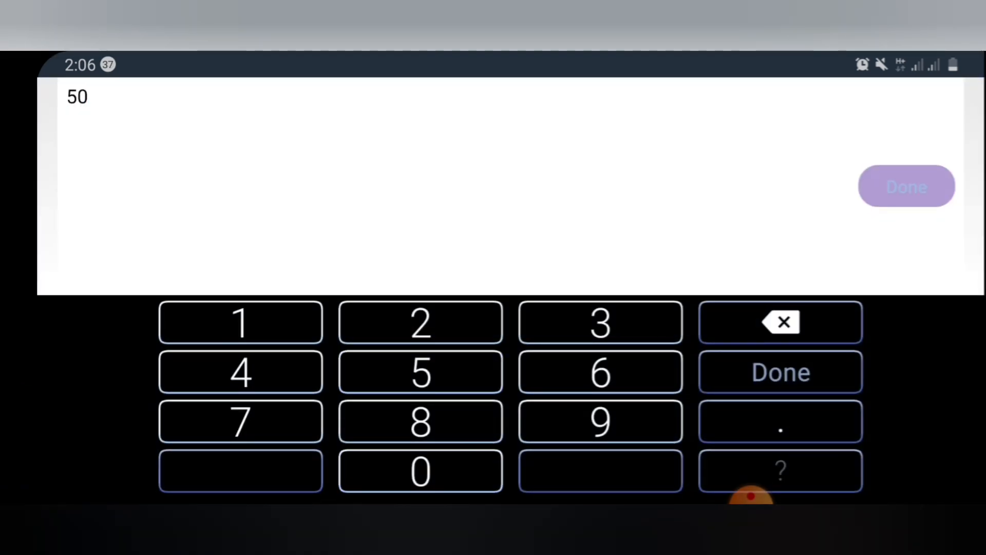
left_click(780, 371)
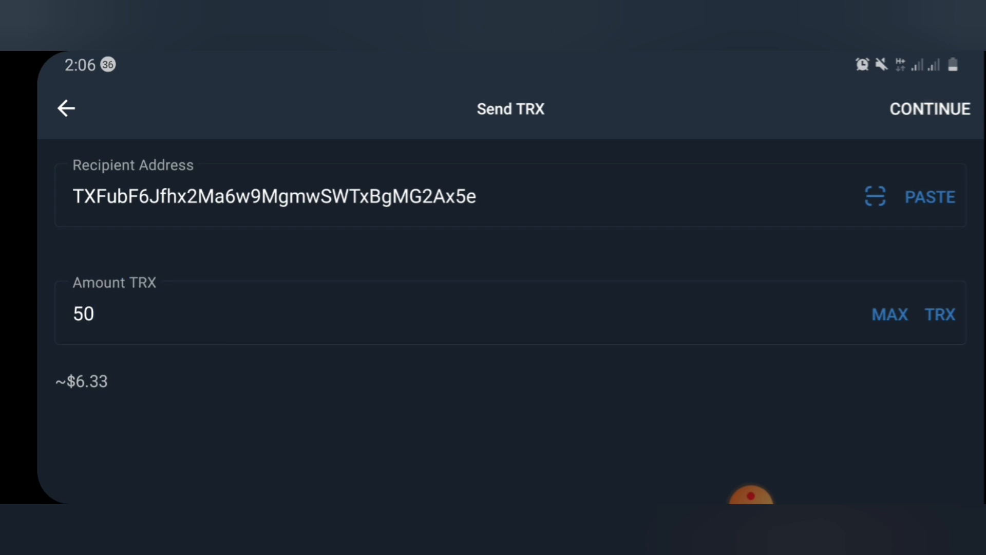
left_click(931, 108)
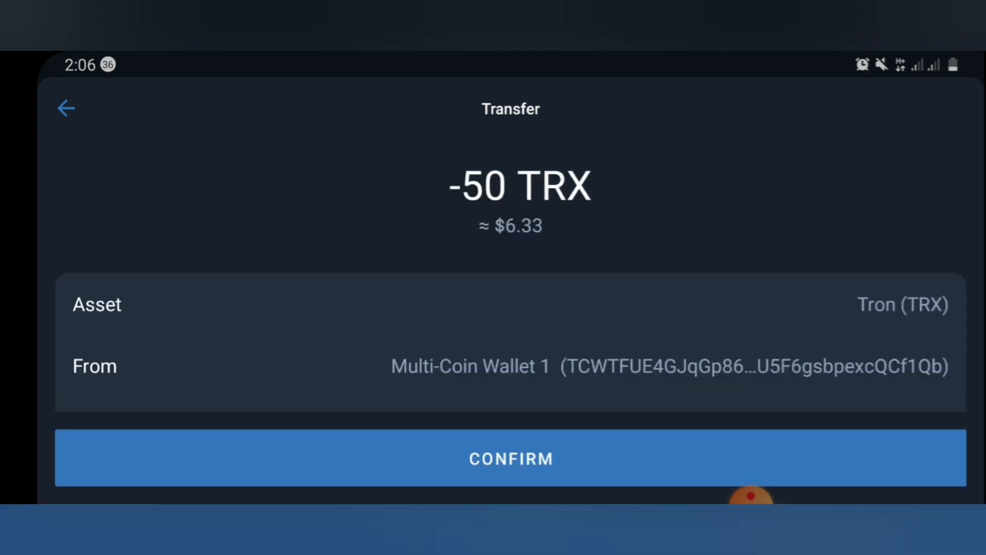
Step: Confirm the -50 TRX transfer so the transaction details page appears
left_click(510, 458)
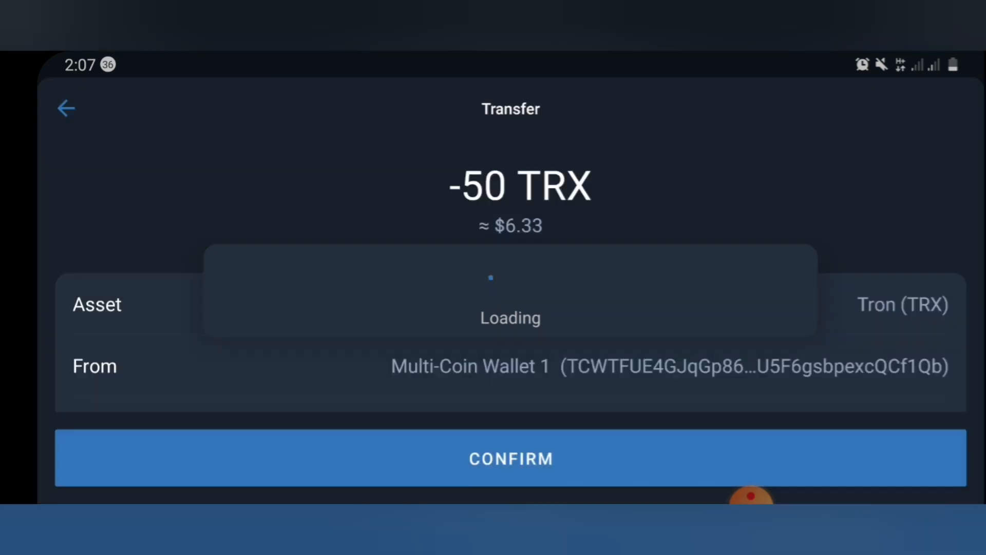
left_click(511, 458)
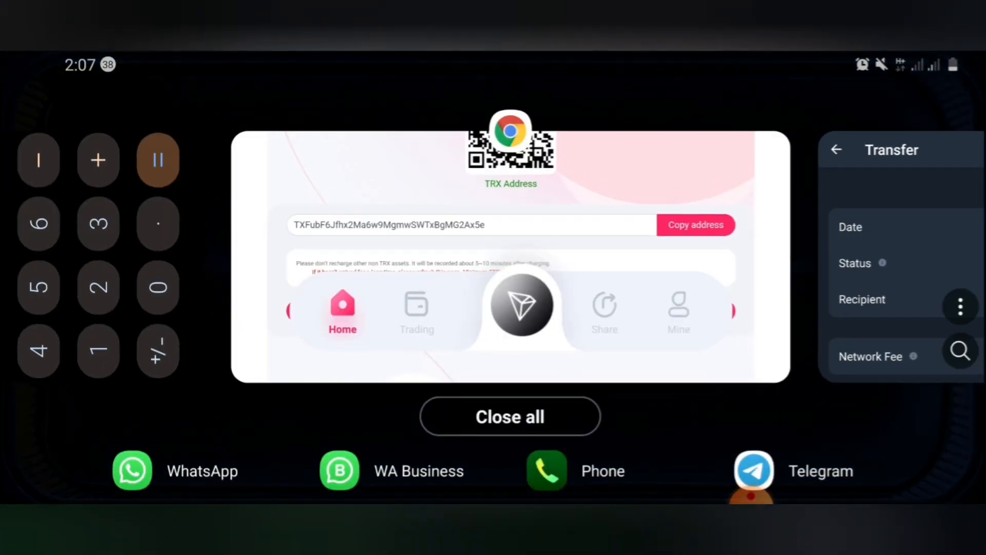
Step: Return to tron.nz in Chrome, check the 4271.11675 TRX balance and browse the Mine page menu
left_click(511, 252)
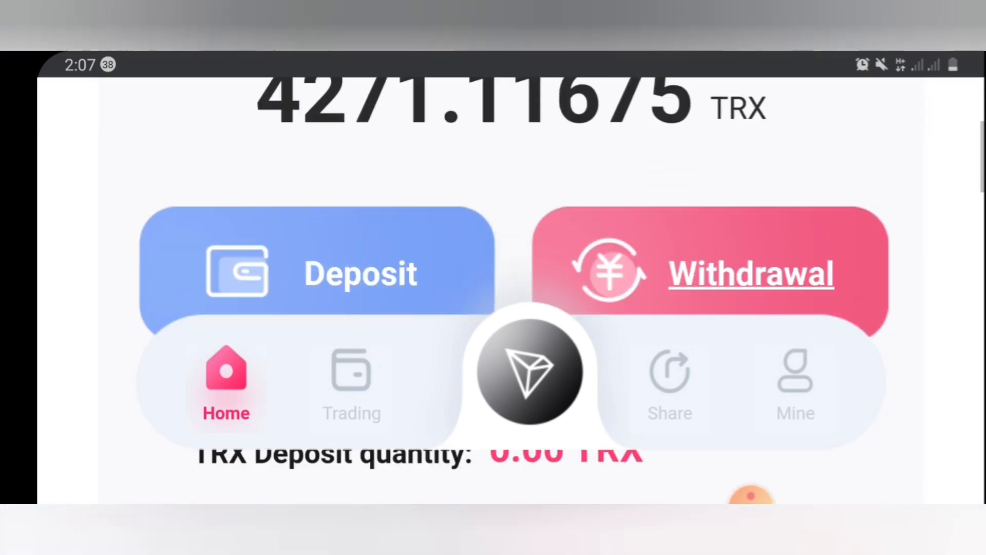
scroll("up", 3)
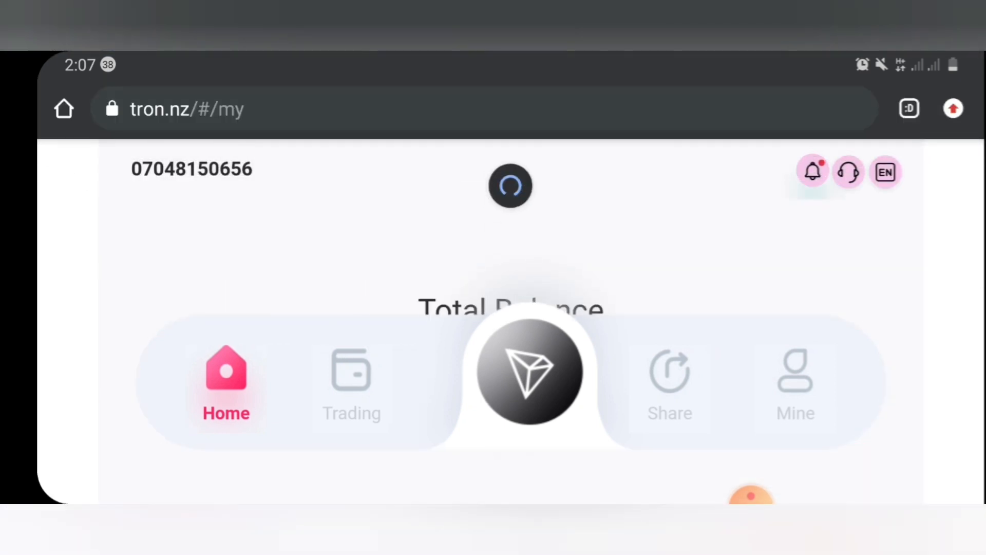
left_click(795, 383)
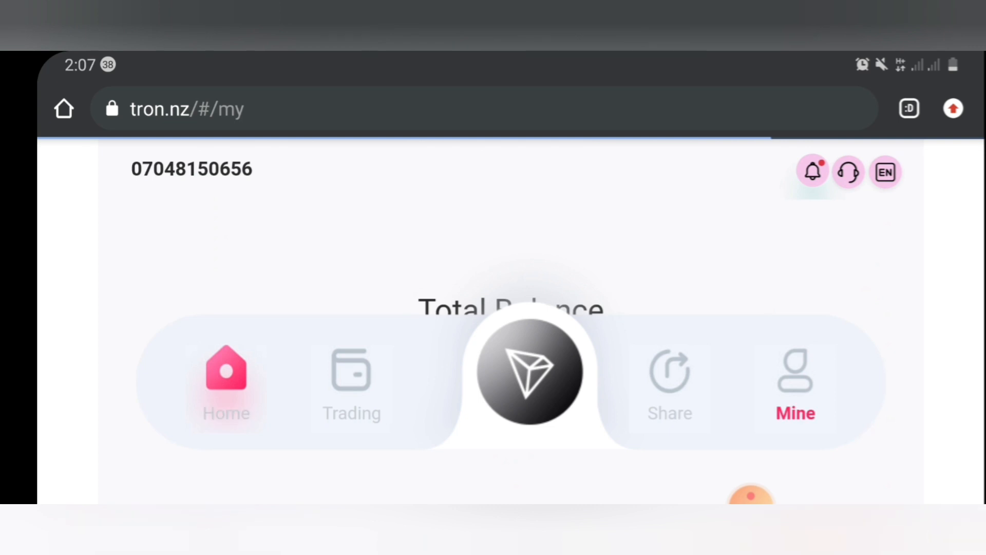
scroll("down", 3)
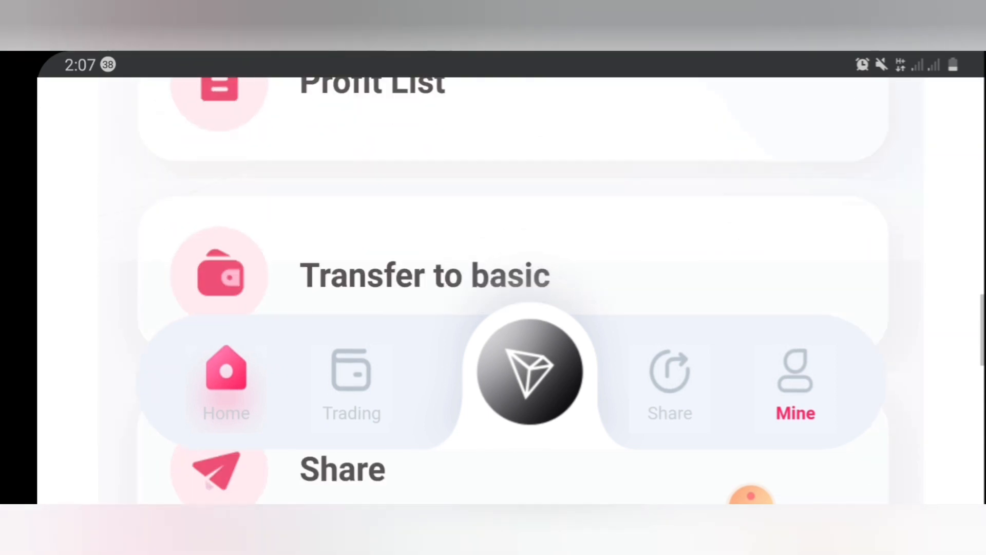
scroll("up", 3)
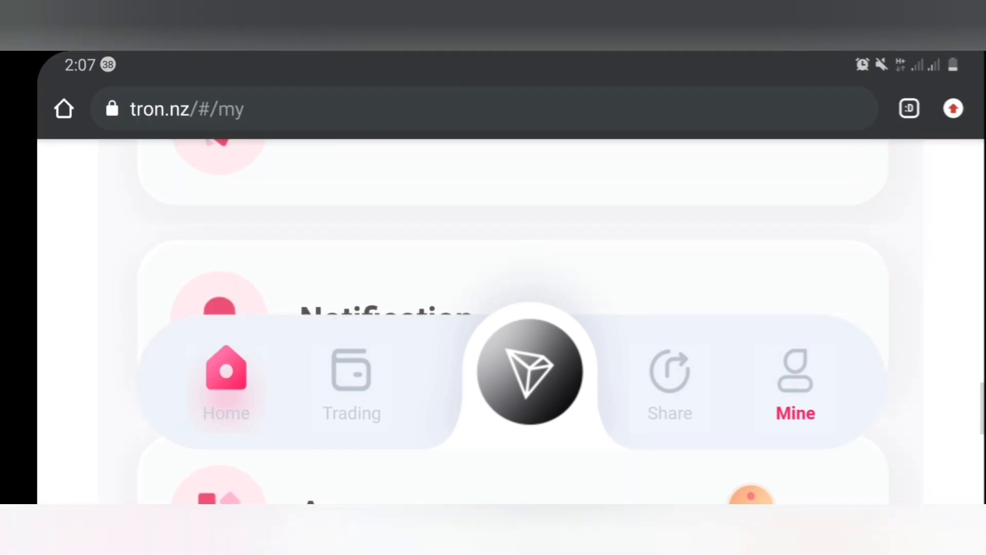
scroll("up", 3)
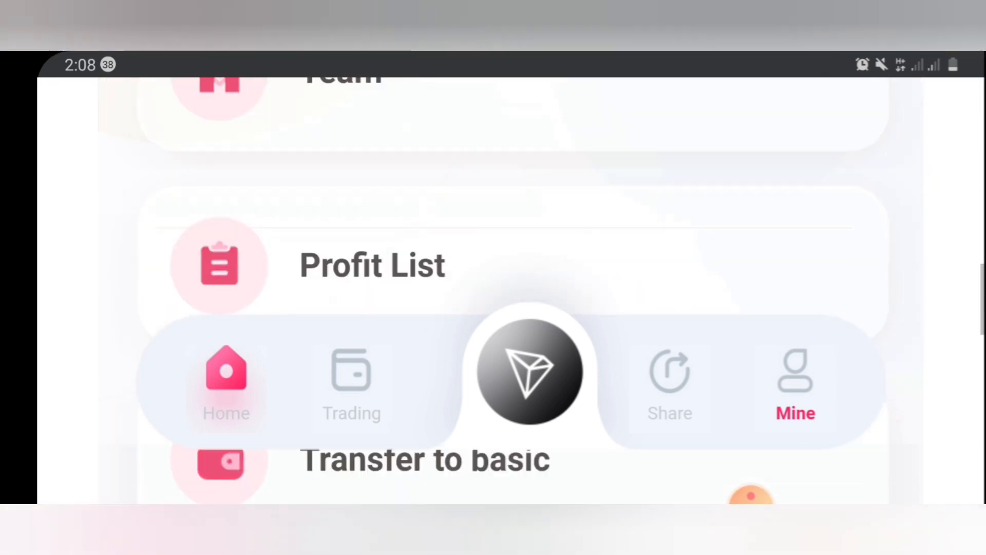
Step: Enter a withdrawal amount on the keypad above the saved TRX address, leaving the password empty
left_click(225, 384)
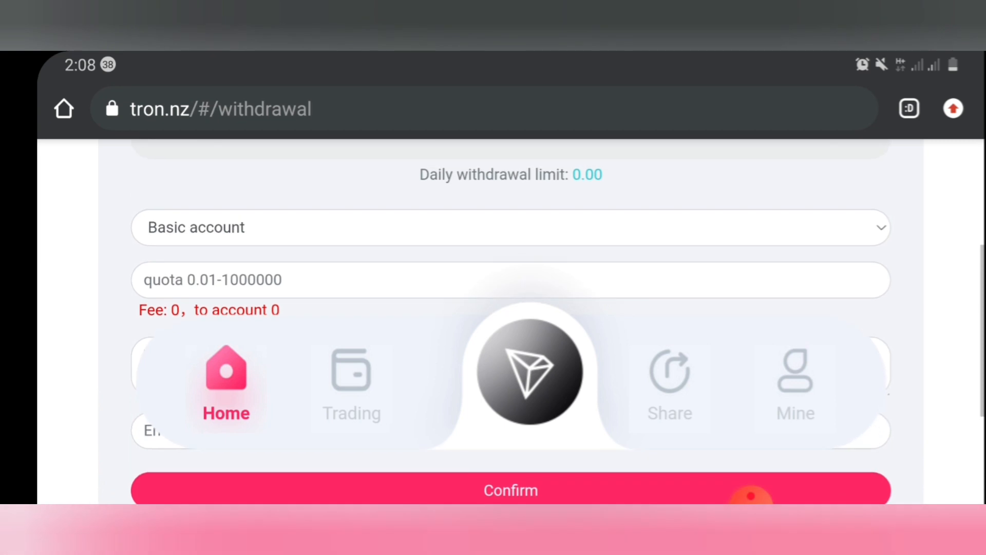
scroll("up", 3)
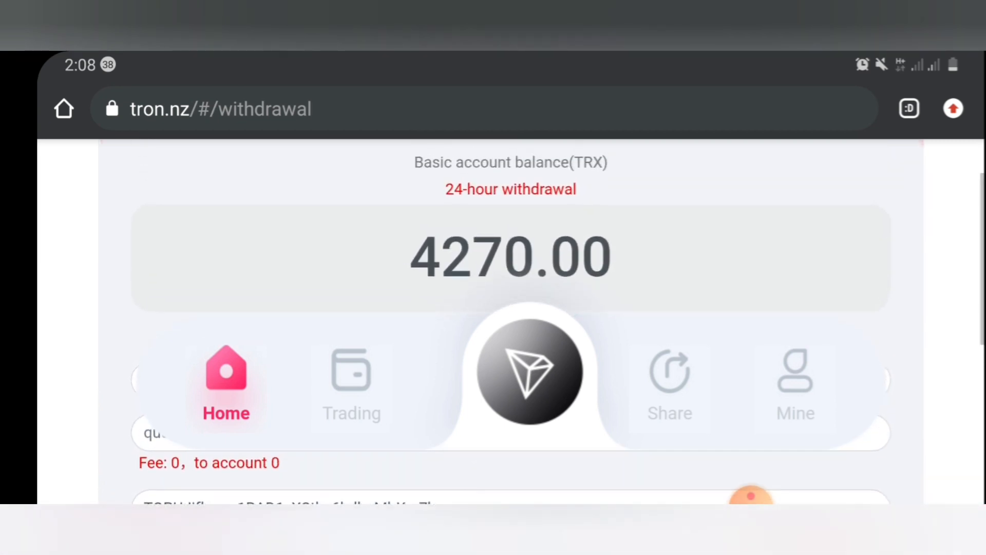
scroll("down", 3)
type("1")
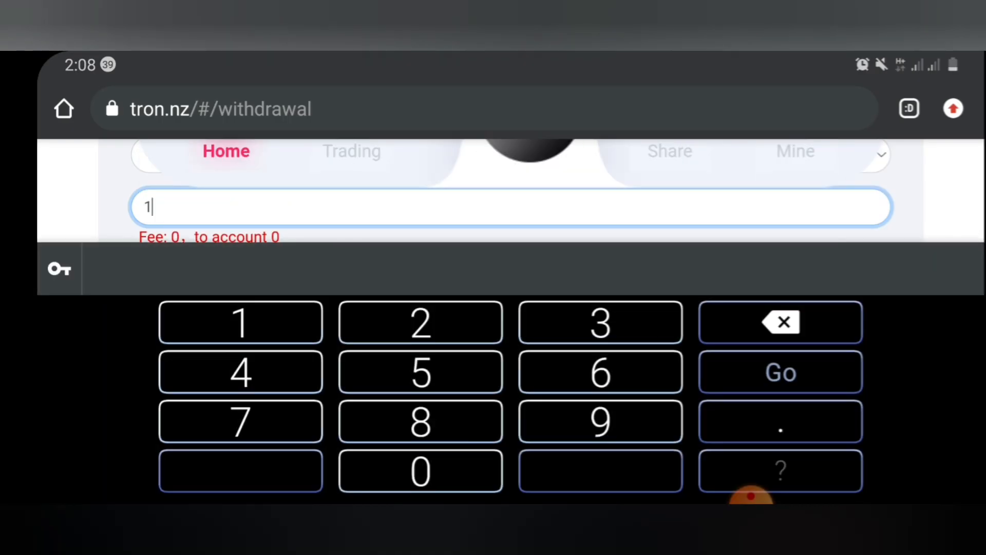
left_click(779, 421)
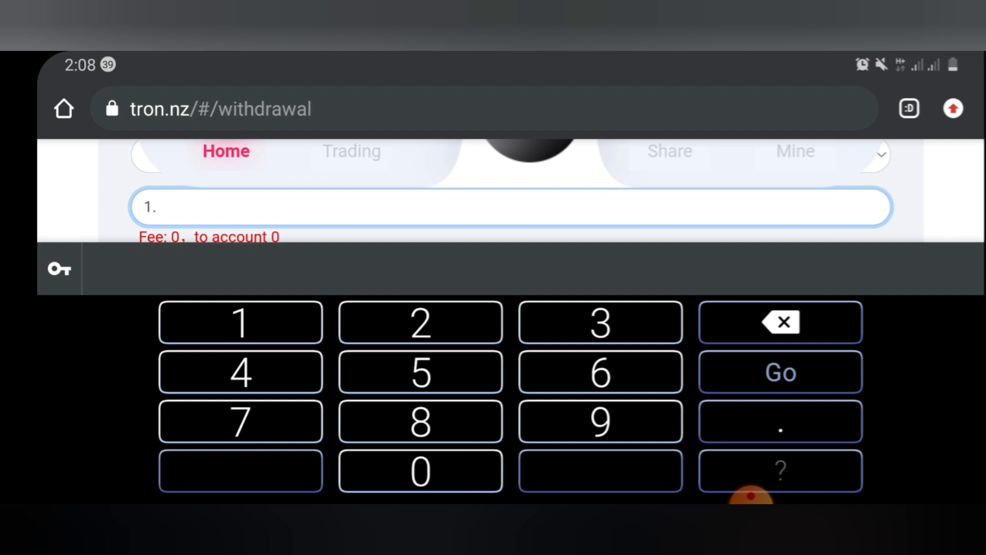
left_click(240, 322)
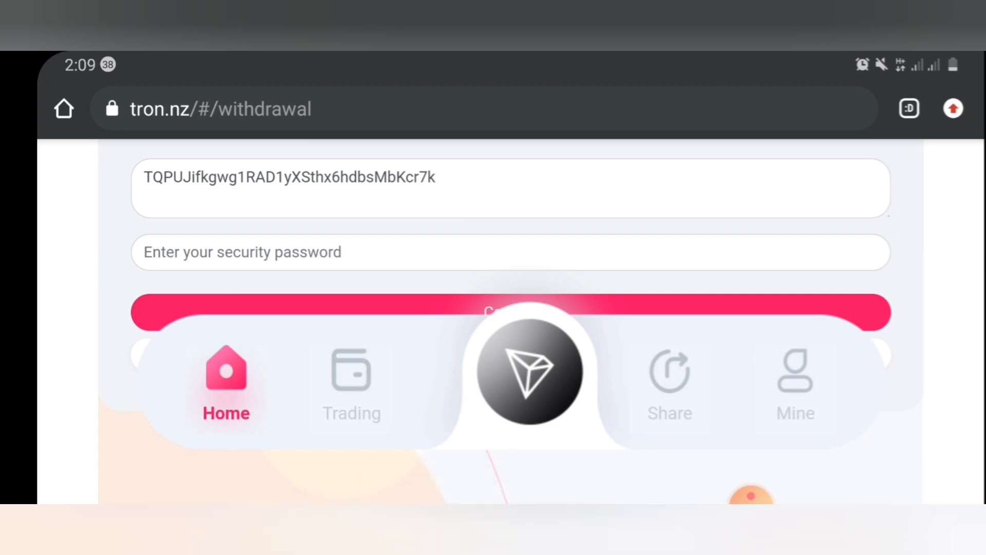
Step: Leave the withdrawal form for the Share page via the bottom navigation bar
scroll("up", 3)
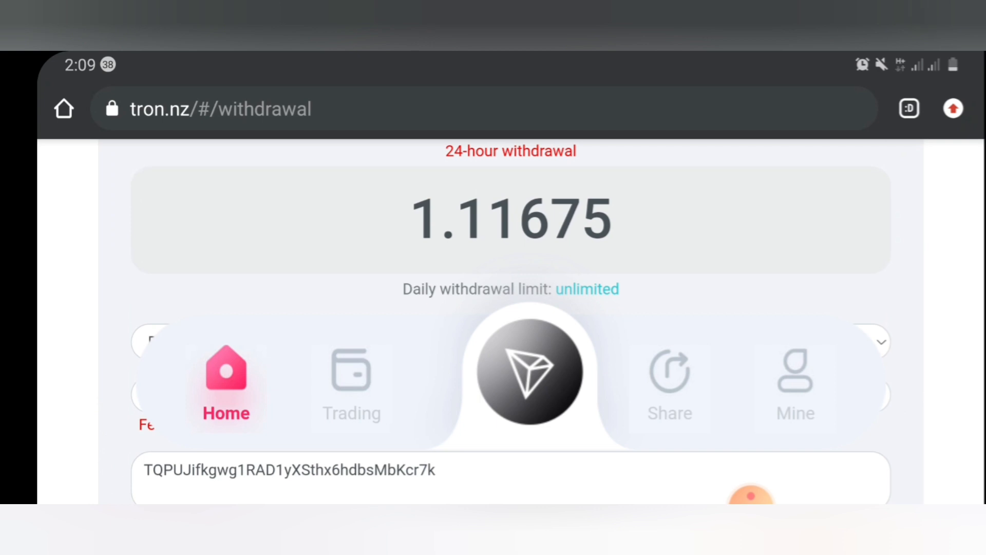
left_click(668, 383)
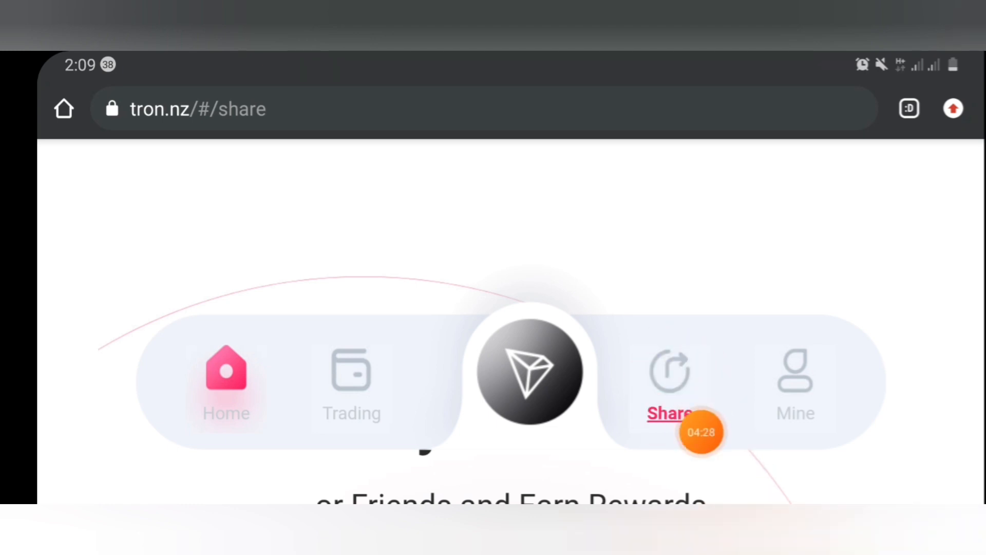
Step: Reveal and copy the referral link, then return to the top of the Share page with its QR code
scroll("up", 3)
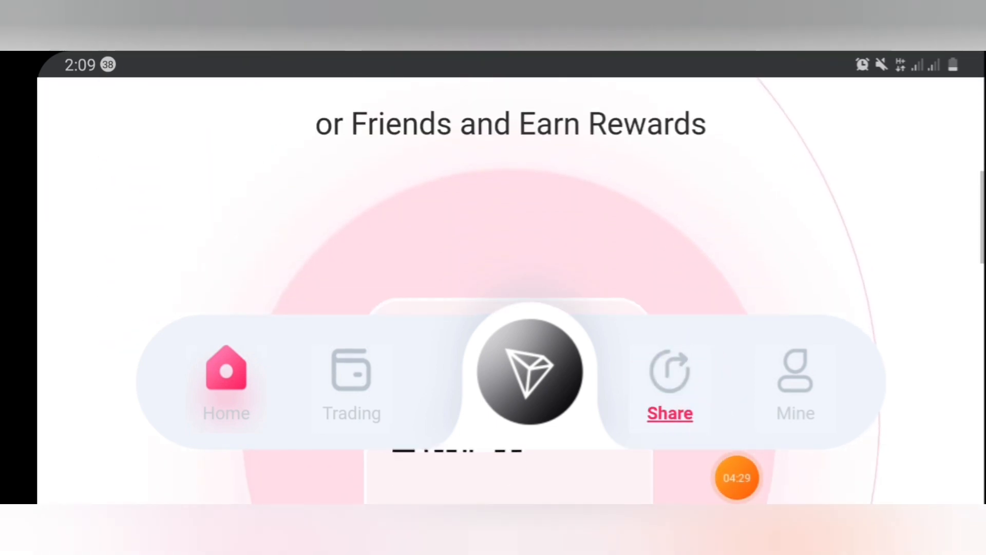
left_click(669, 377)
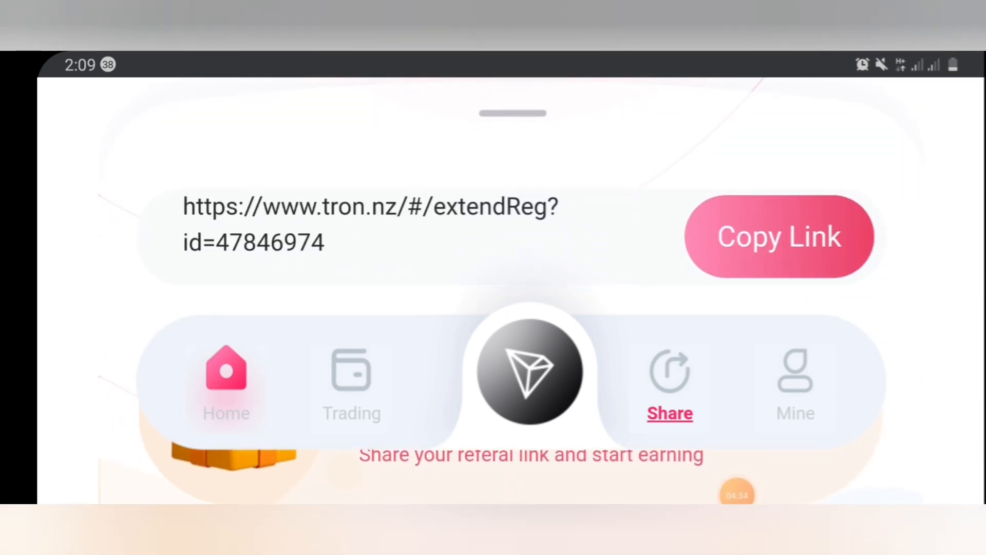
left_click(779, 237)
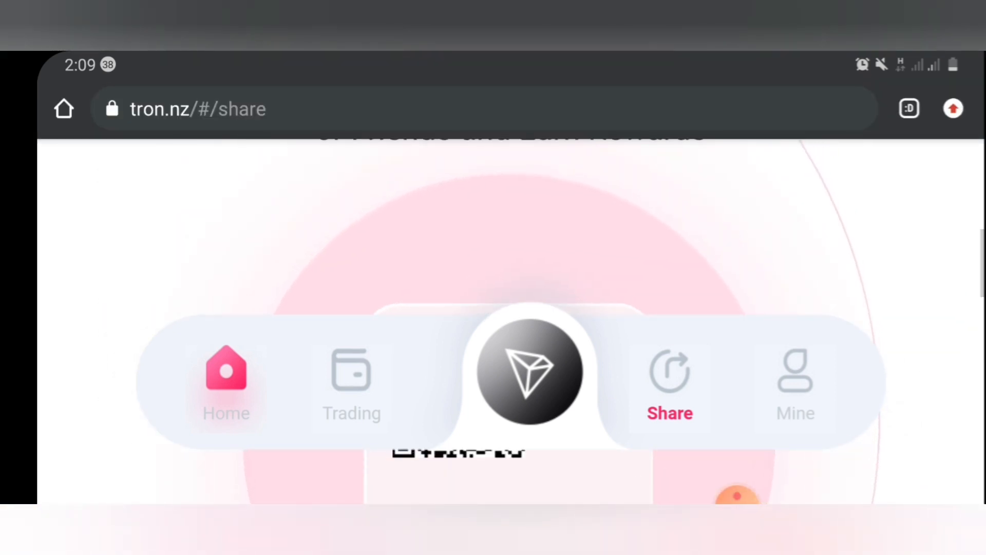
scroll("up", 3)
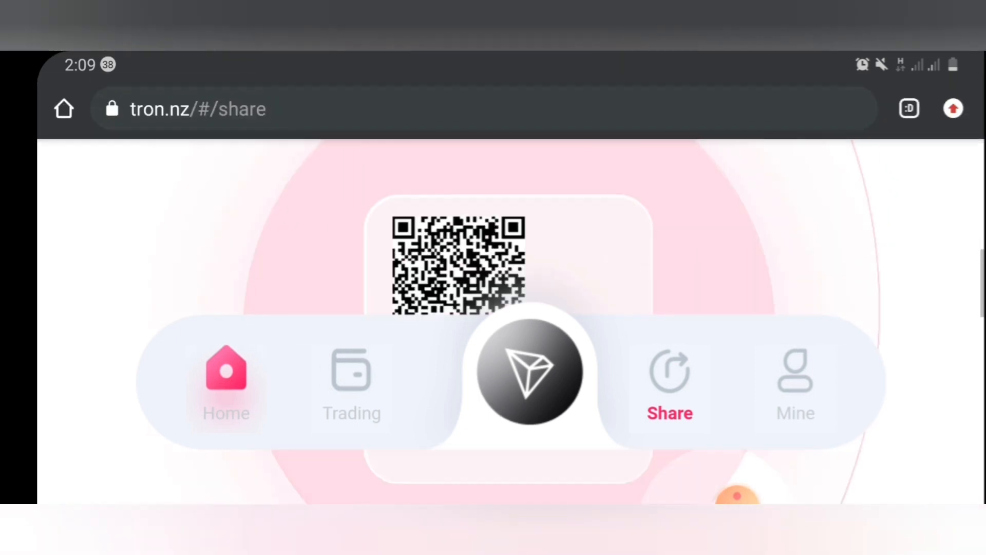
scroll("down", 3)
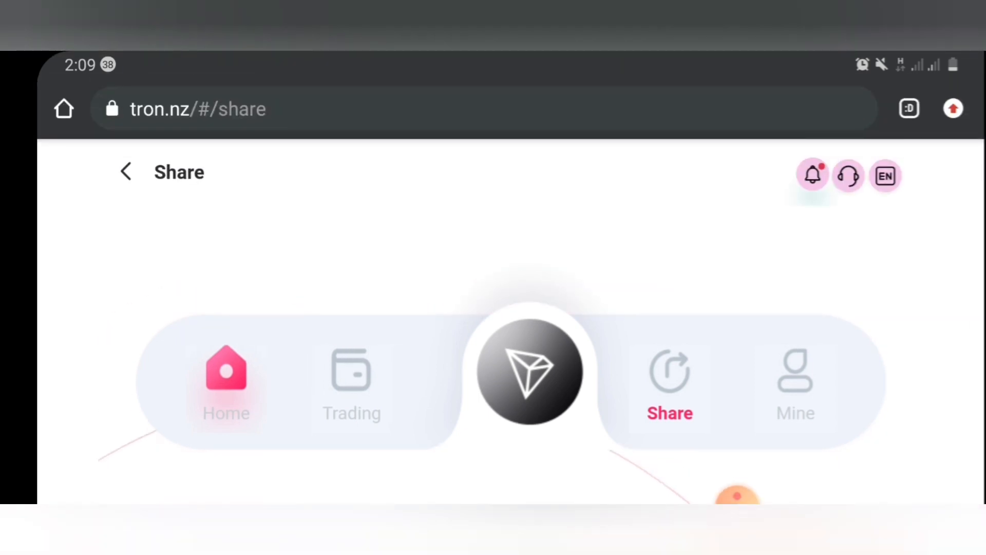